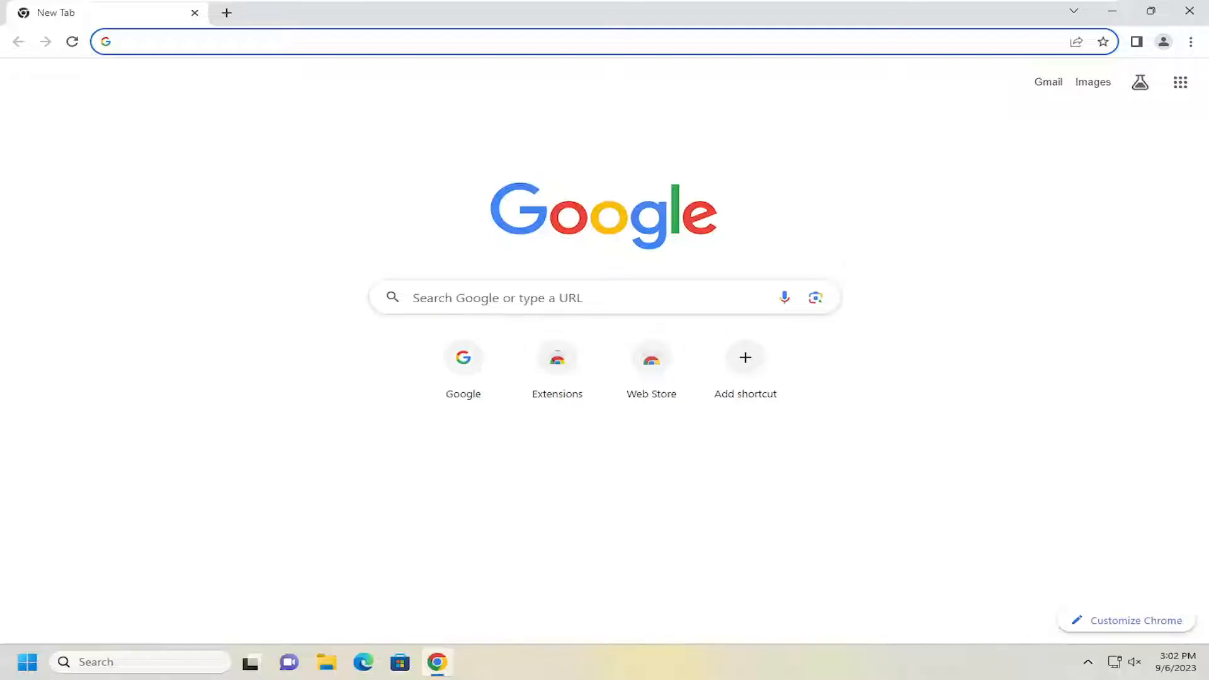
- Start entering a chrome:// address in the new tab's address bar to reach the flags page
{"action": "left_click", "coordinate": [207, 40]}
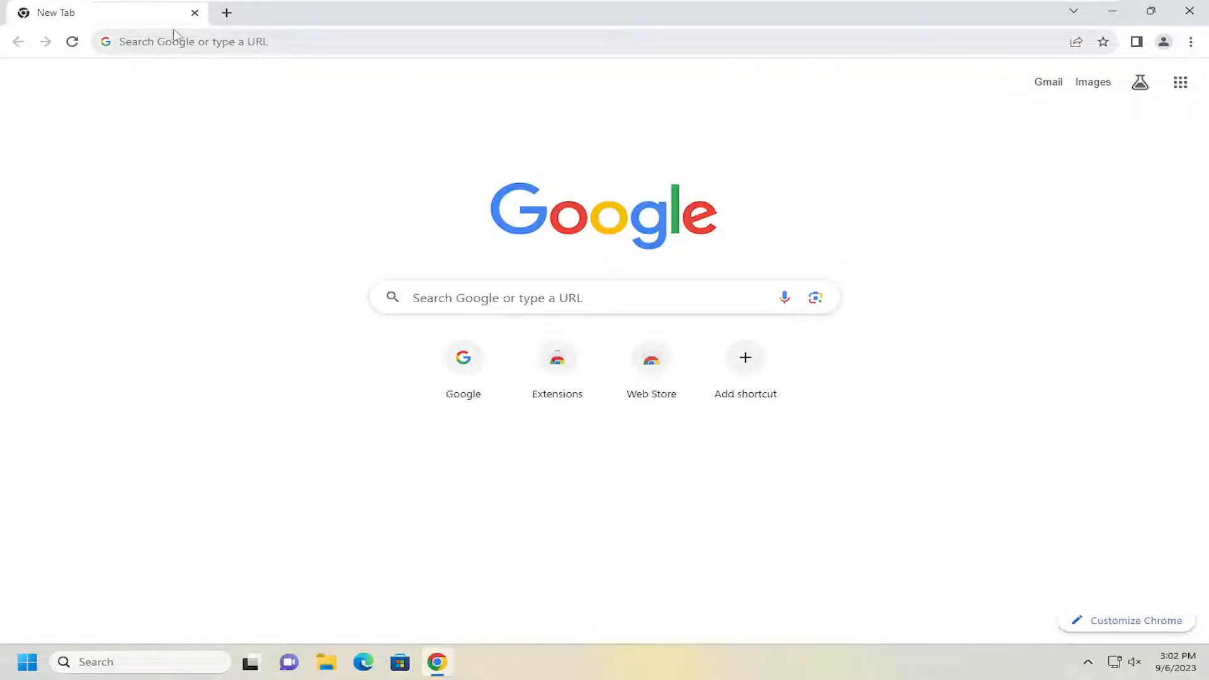
{"action": "type", "text": "chrome offline installer"}
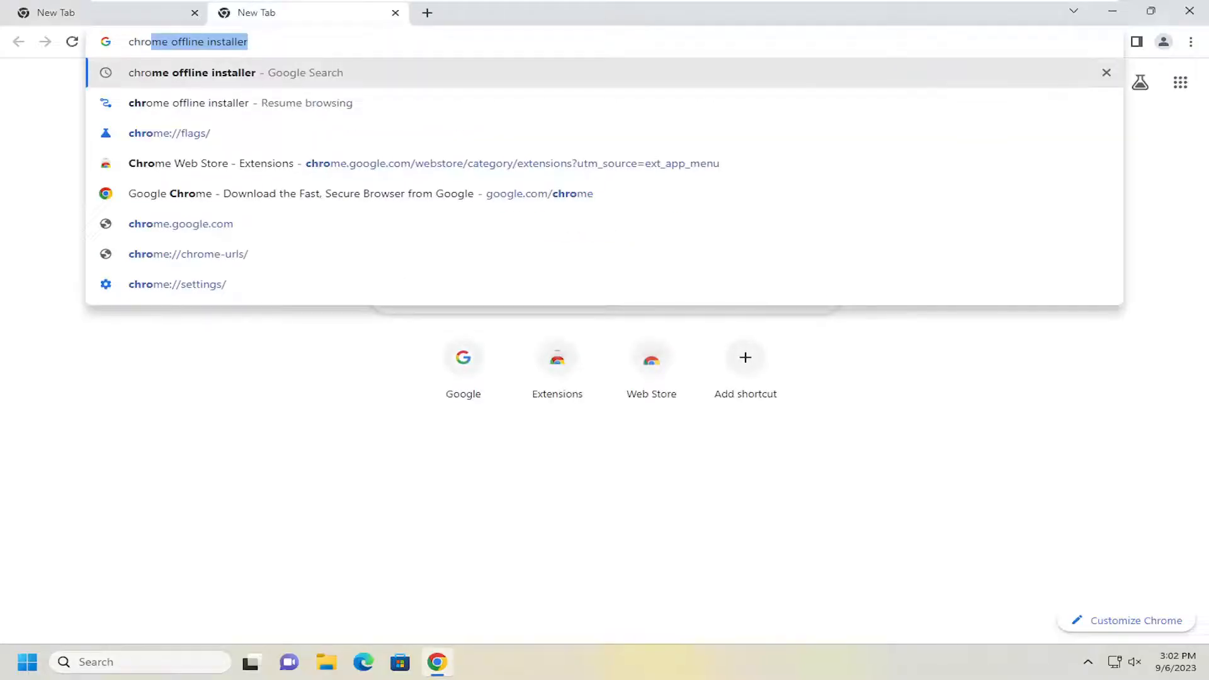
{"action": "type", "text": "chrome://version"}
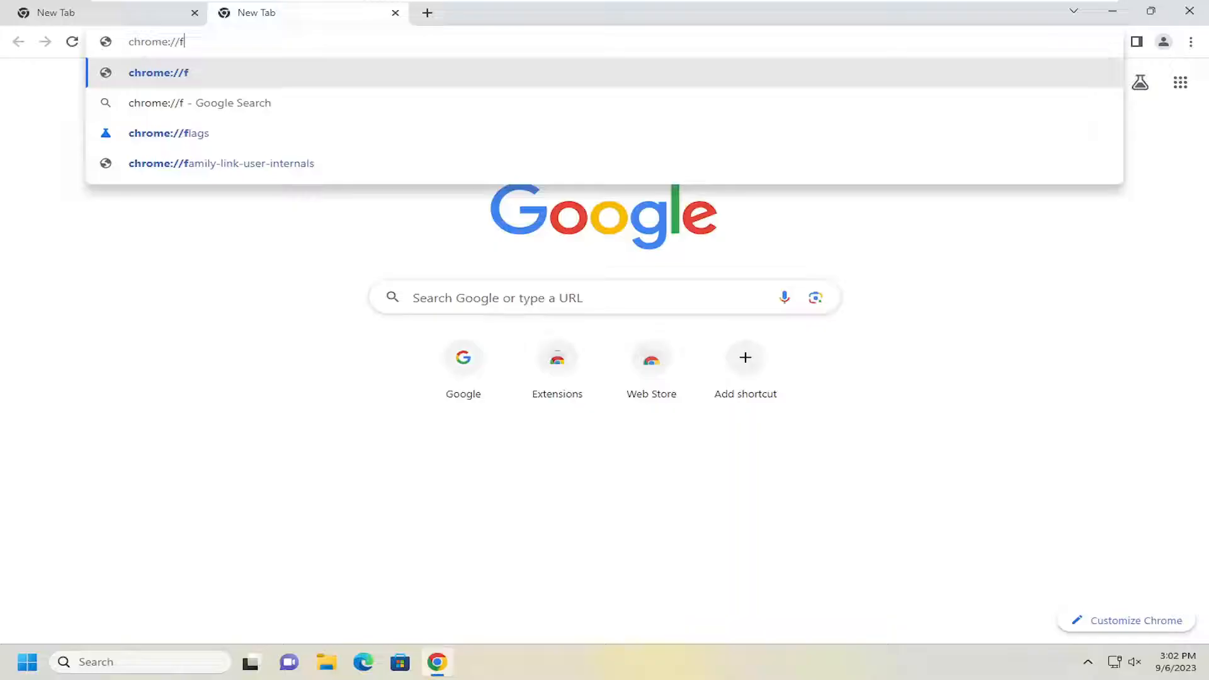
- Load chrome://flags and filter the list to the Experimental QUIC protocol flag
{"action": "left_click", "coordinate": [169, 134]}
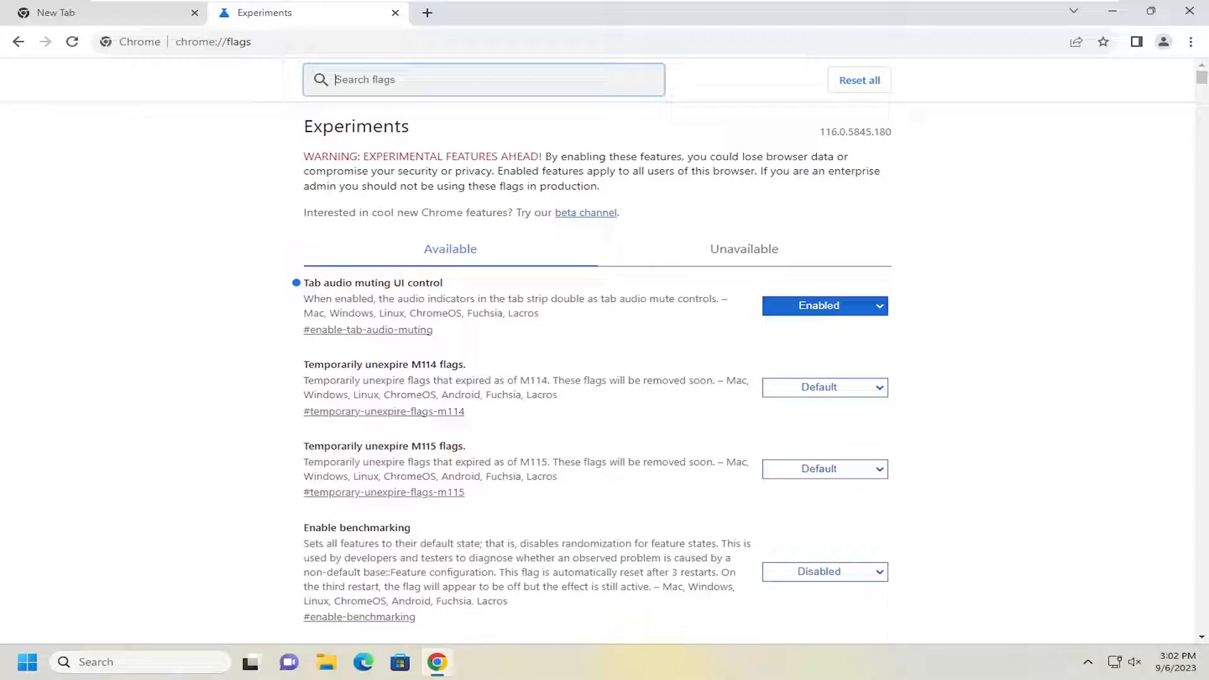
{"action": "type", "text": "quic protocol"}
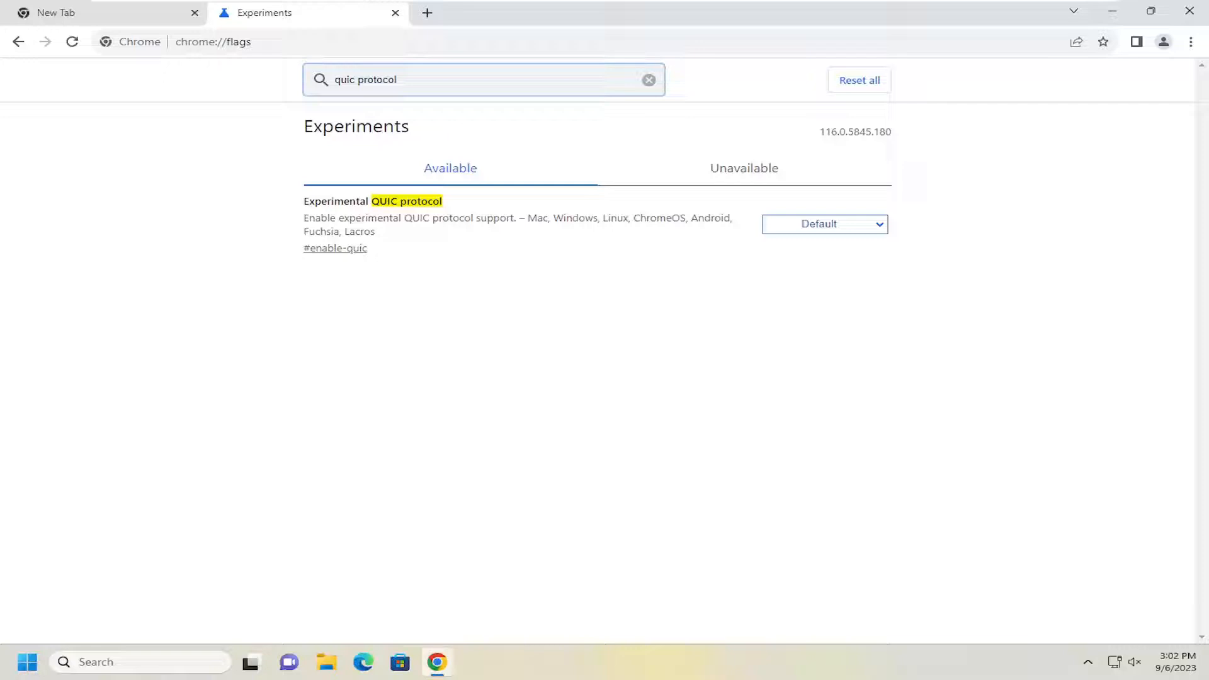
- Set Experimental QUIC protocol to Disabled and relaunch Chrome to apply it
{"action": "left_click", "coordinate": [824, 224]}
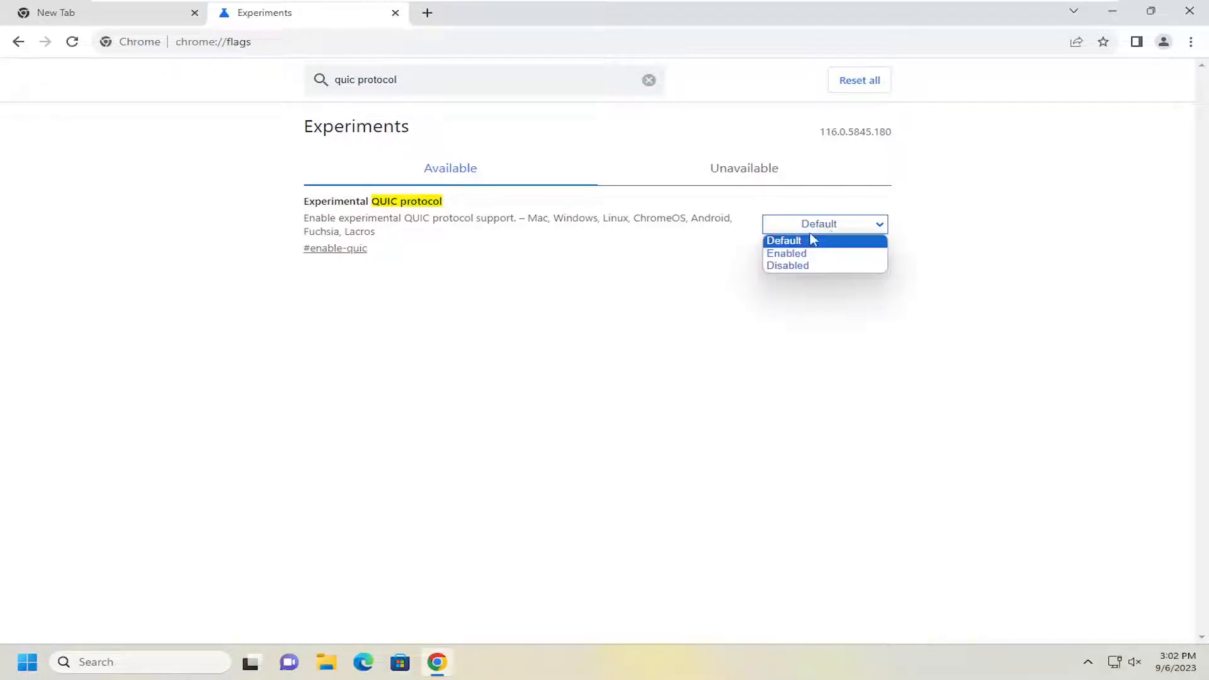
{"action": "left_click", "coordinate": [787, 266]}
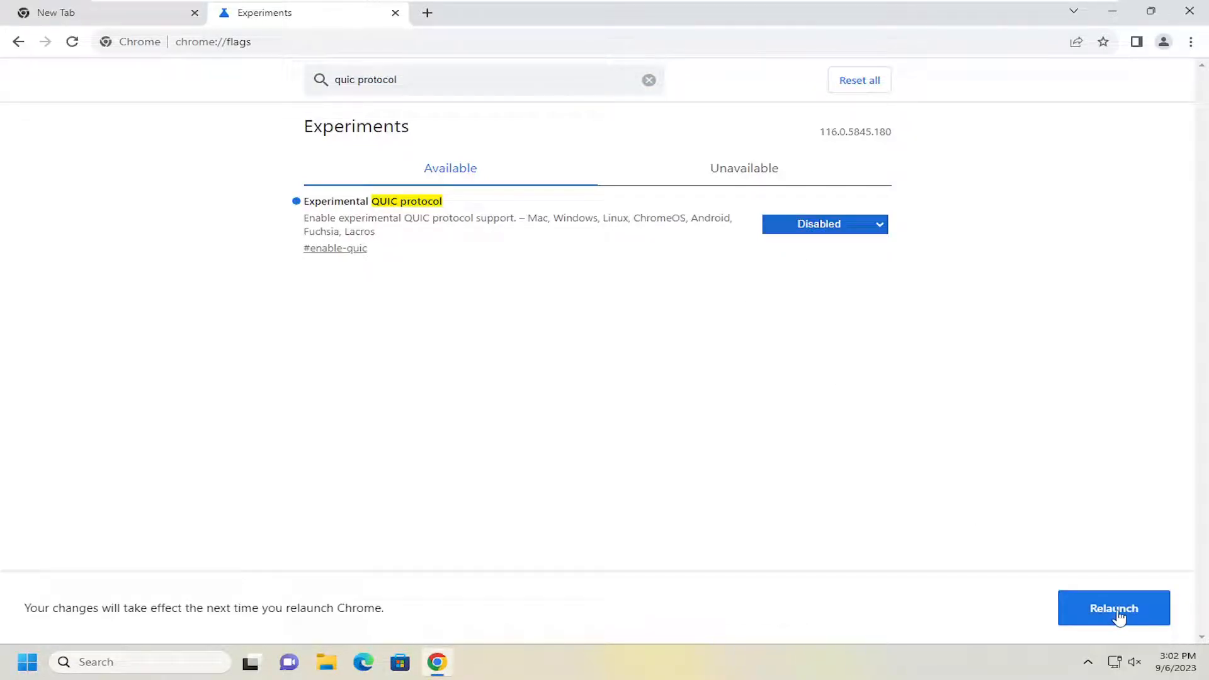
{"action": "left_click", "coordinate": [649, 81]}
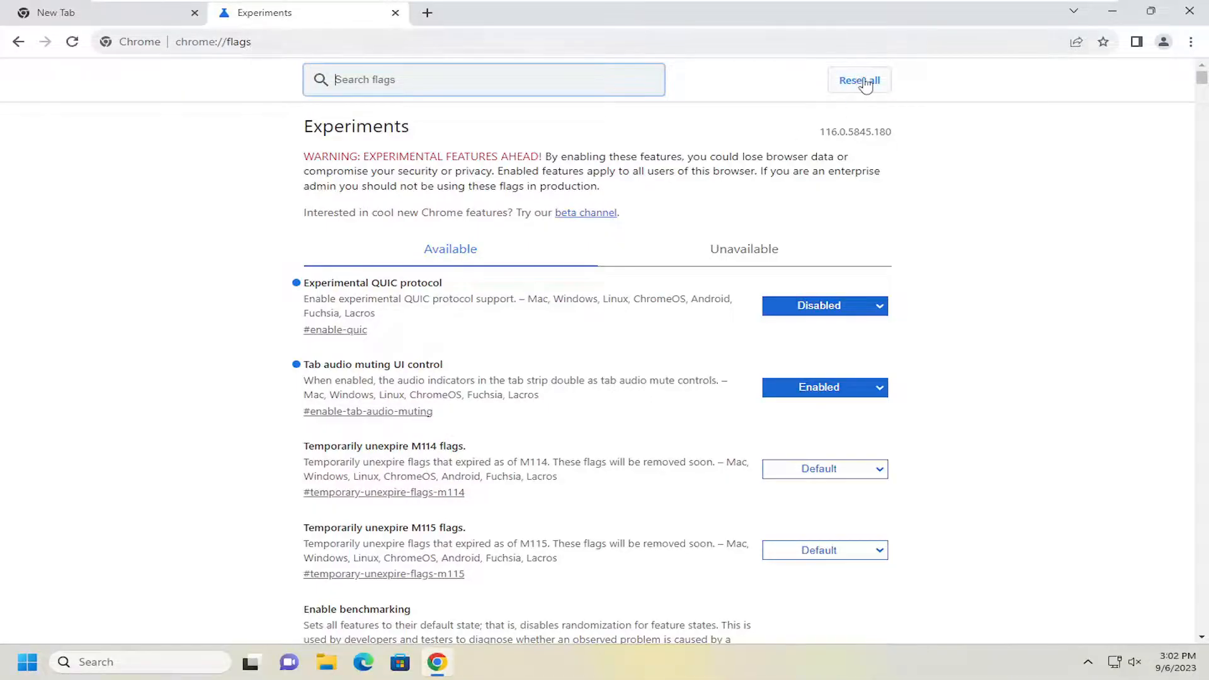
- Reset all experimental flags to their defaults with Reset all
{"action": "left_click", "coordinate": [859, 81]}
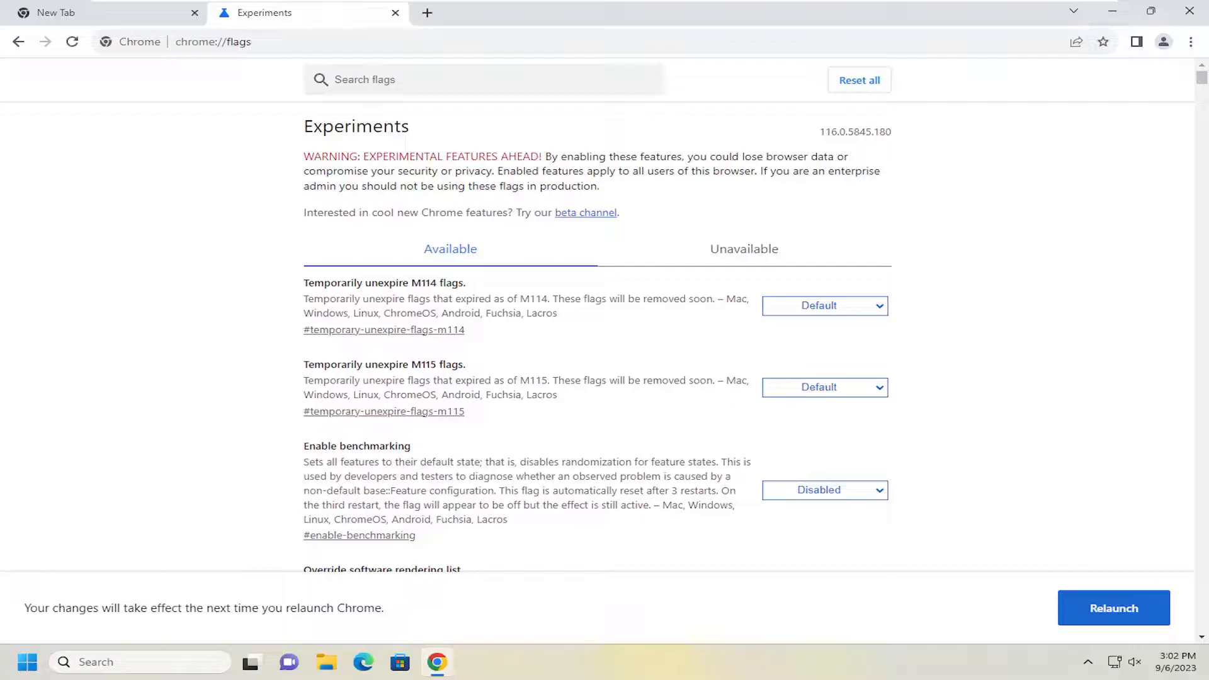
{"action": "mouse_move", "coordinate": [193, 281]}
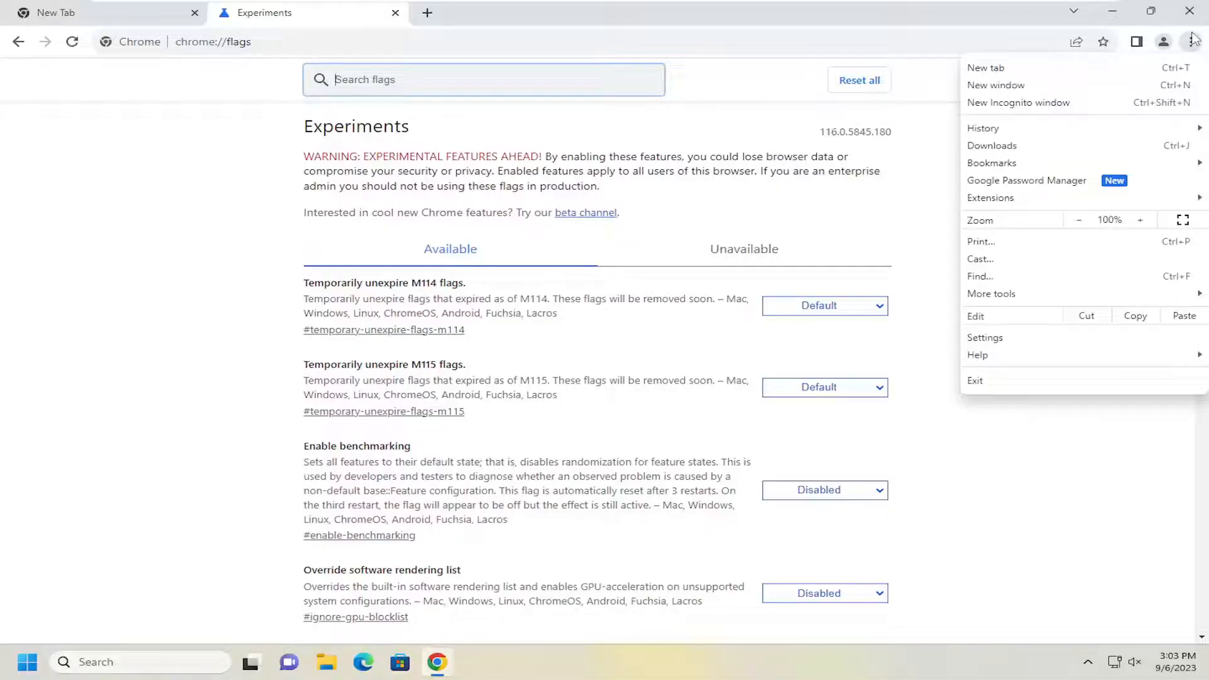
{"action": "mouse_move", "coordinate": [990, 198]}
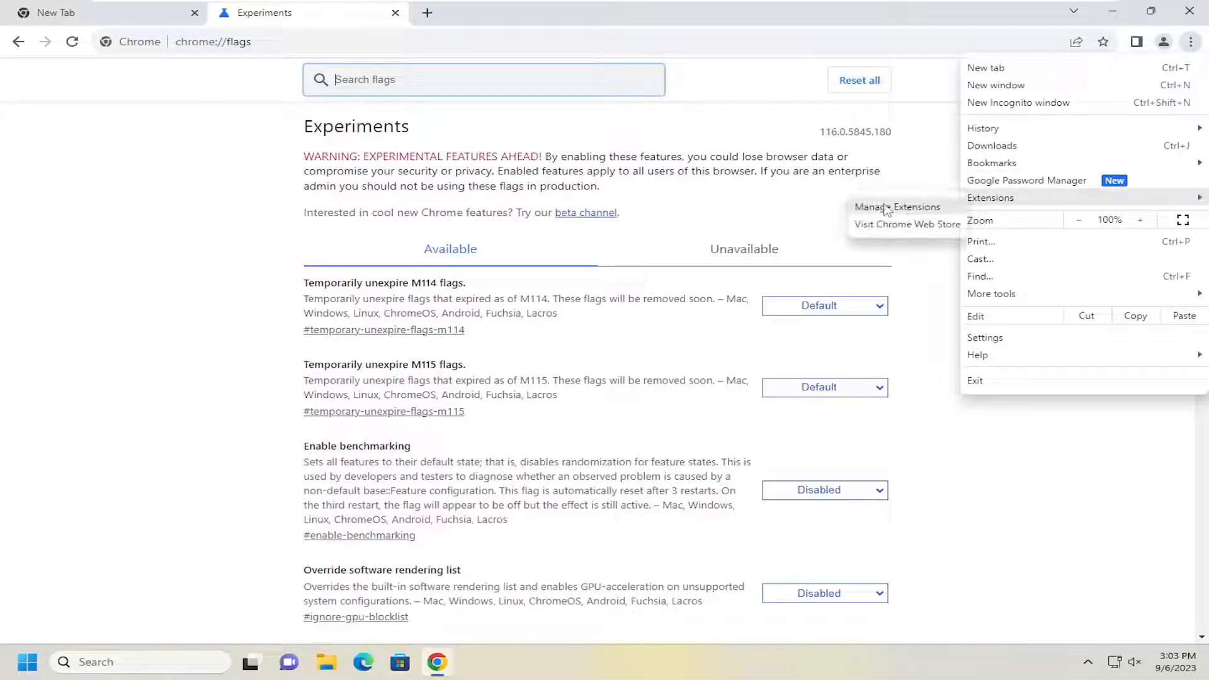
- Go to Manage Extensions from the Chrome menu, showing Google Translate installed
{"action": "left_click", "coordinate": [897, 206]}
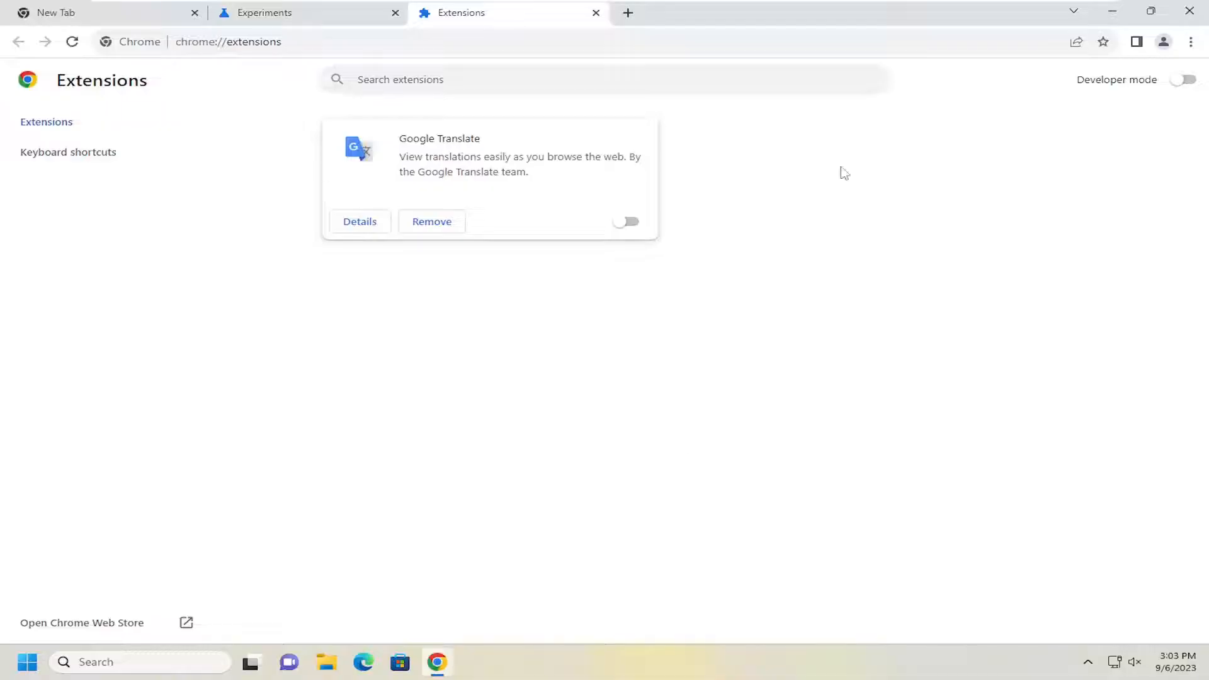
{"action": "mouse_move", "coordinate": [628, 291]}
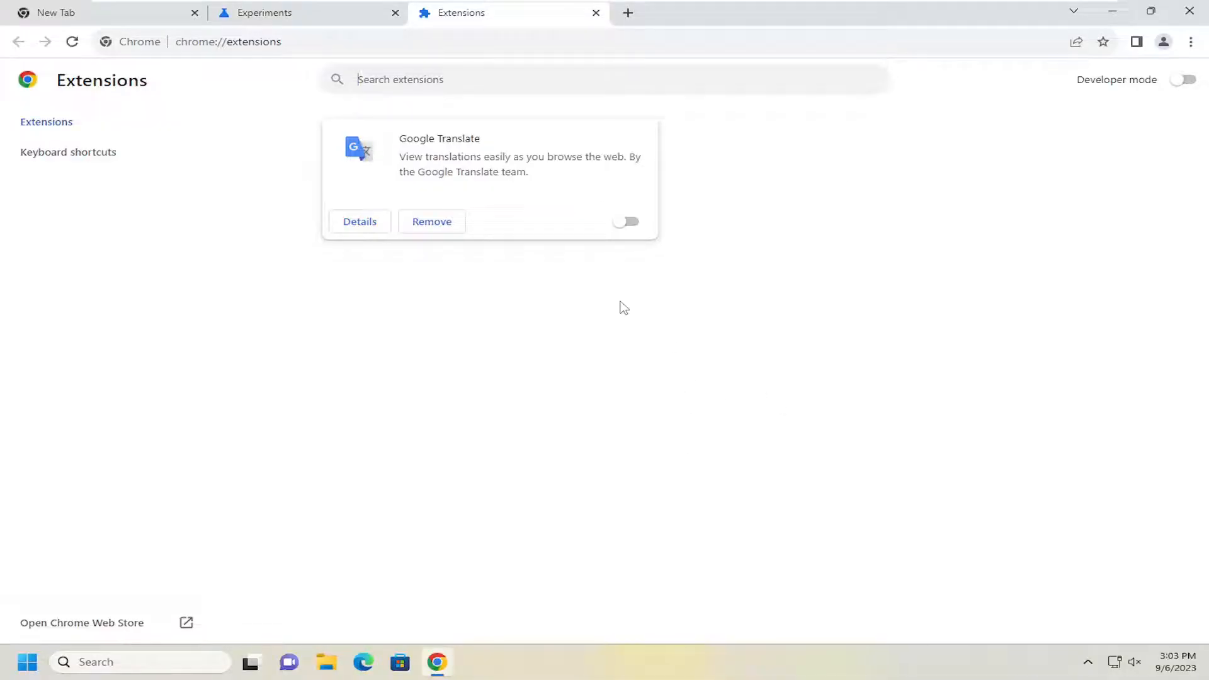
{"action": "mouse_move", "coordinate": [559, 217]}
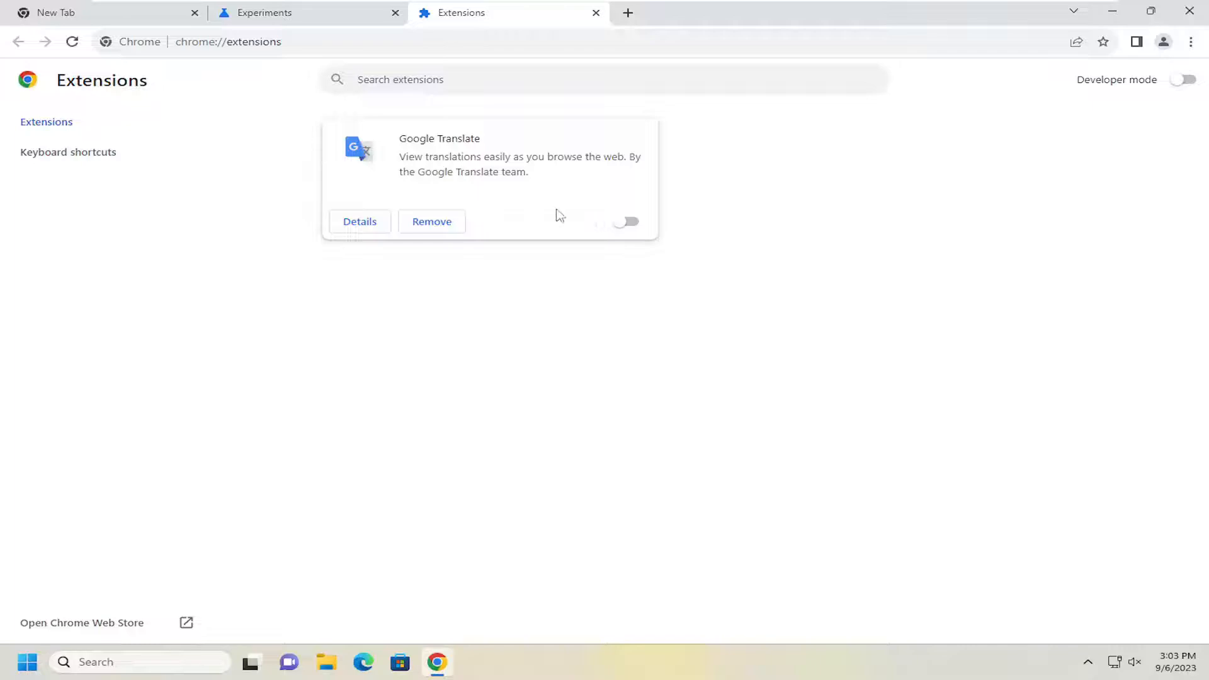
{"action": "mouse_move", "coordinate": [438, 302]}
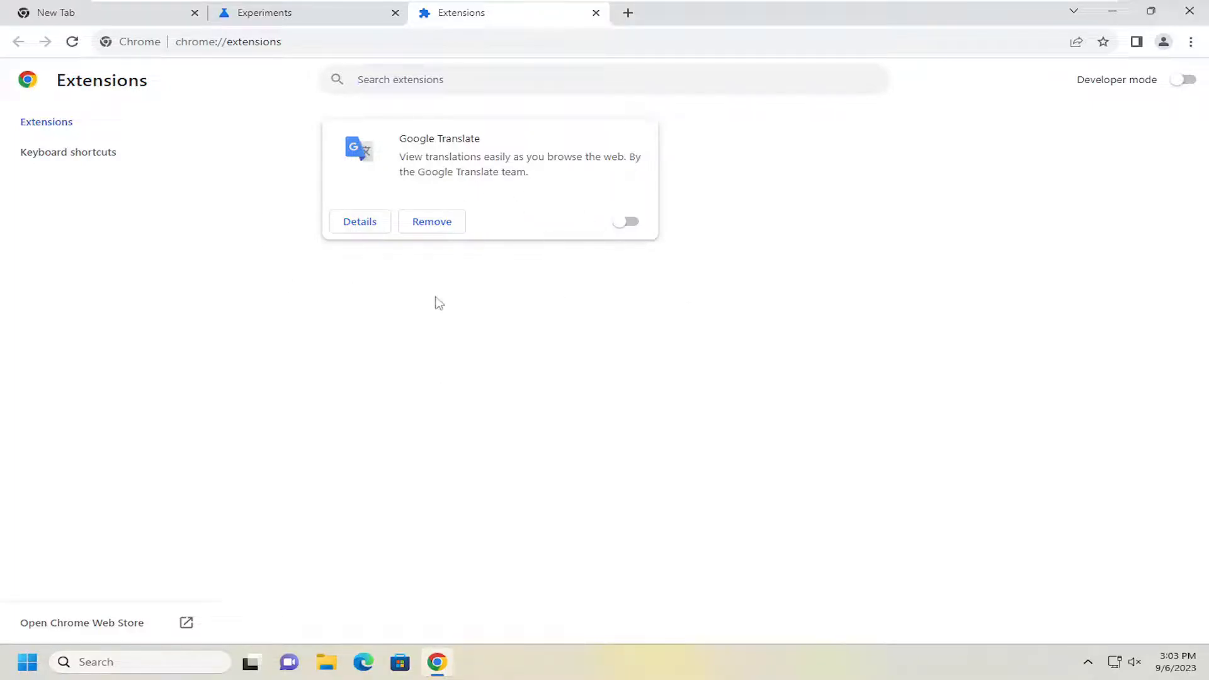